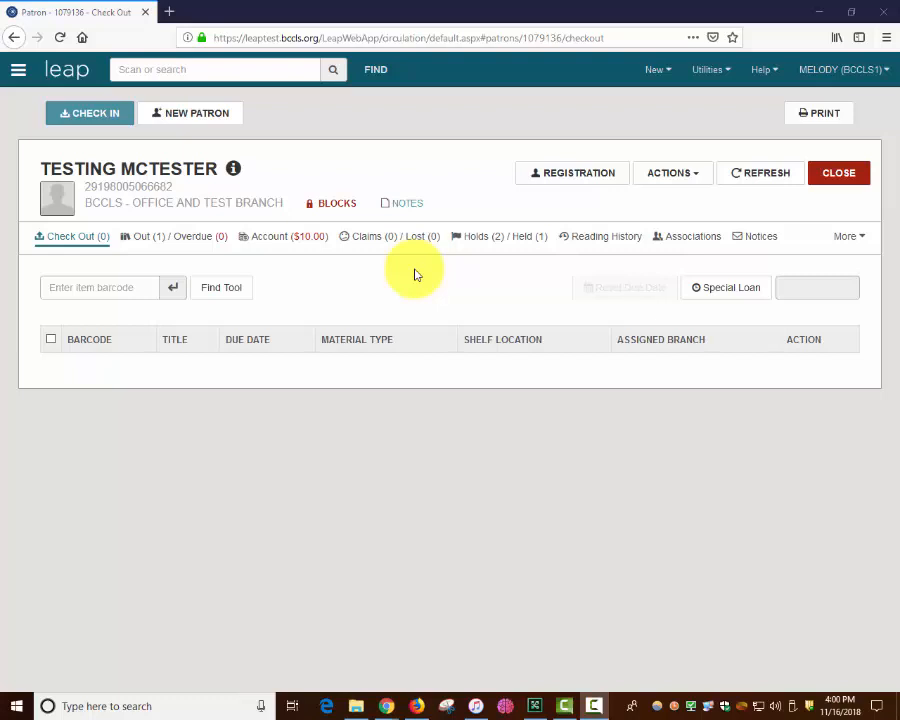
mouse_move(410, 275)
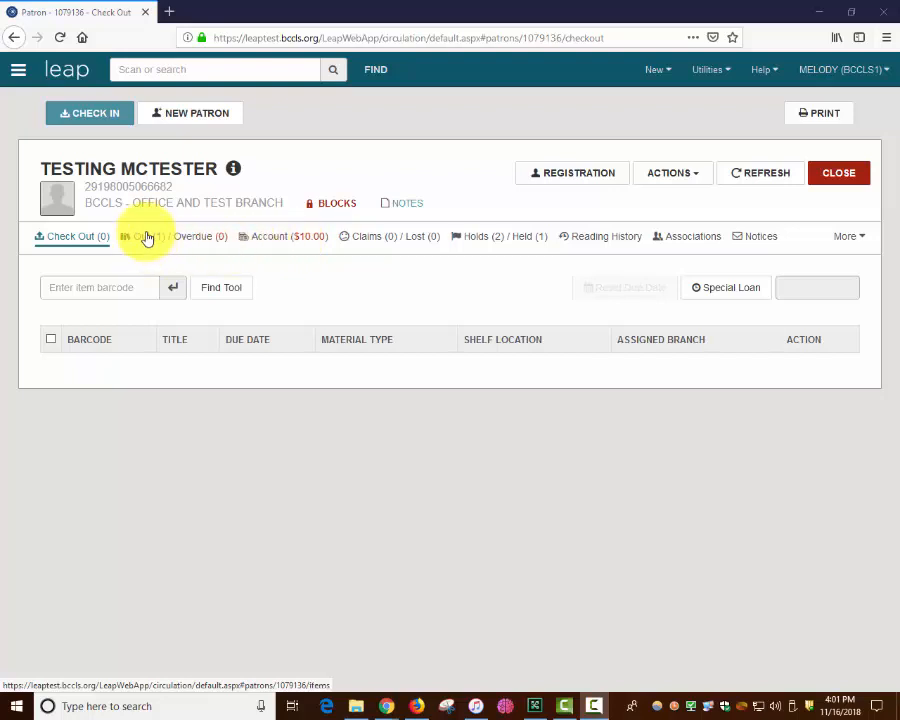
- Select all Out/Overdue items, including The phantom tollbooth, and print the list
left_click(146, 236)
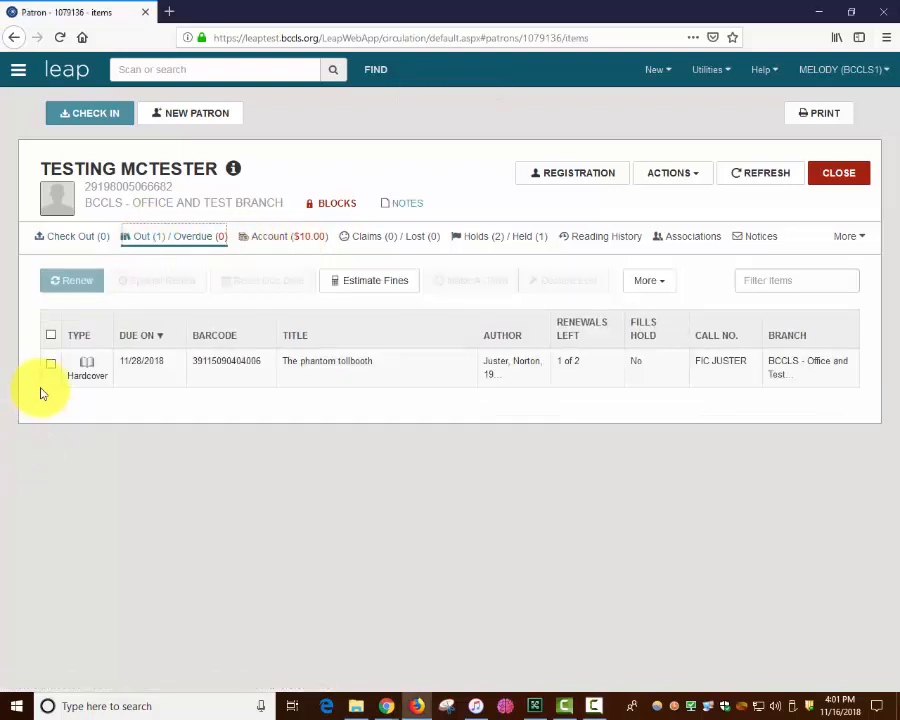
left_click(51, 364)
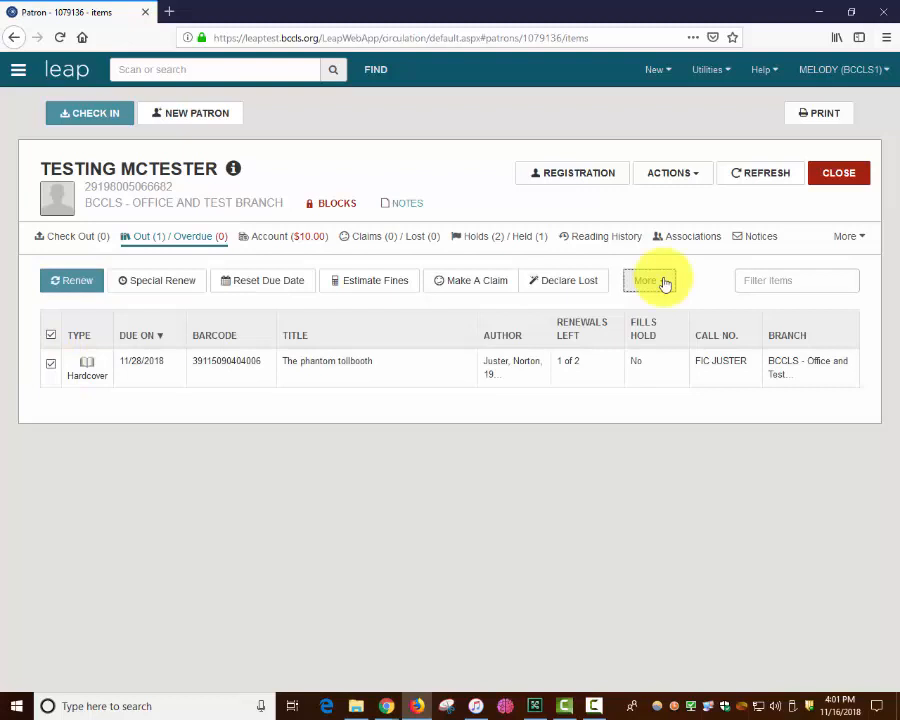
left_click(648, 280)
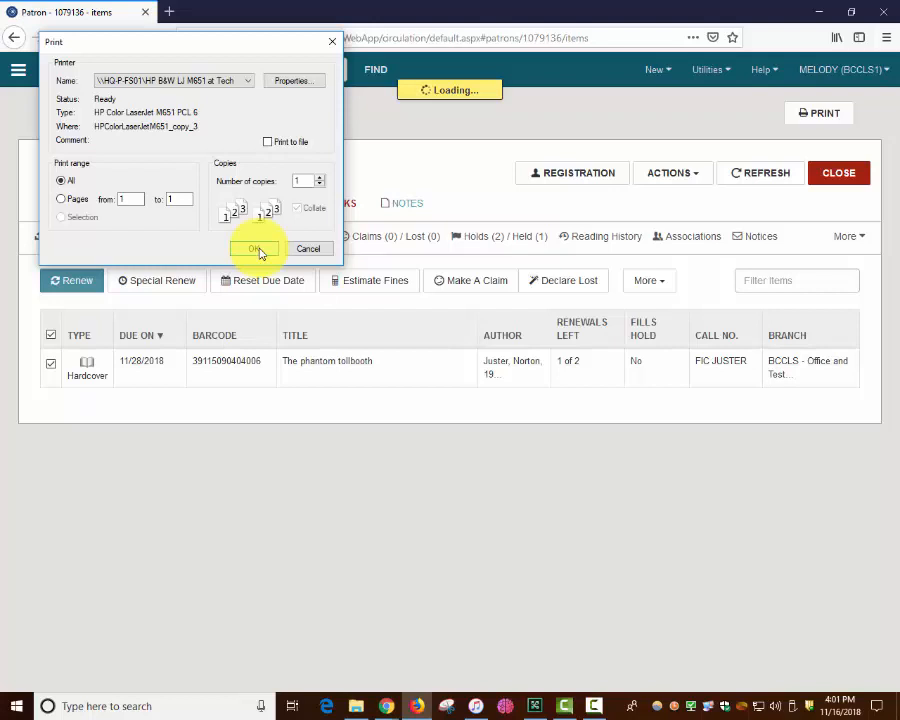
left_click(255, 248)
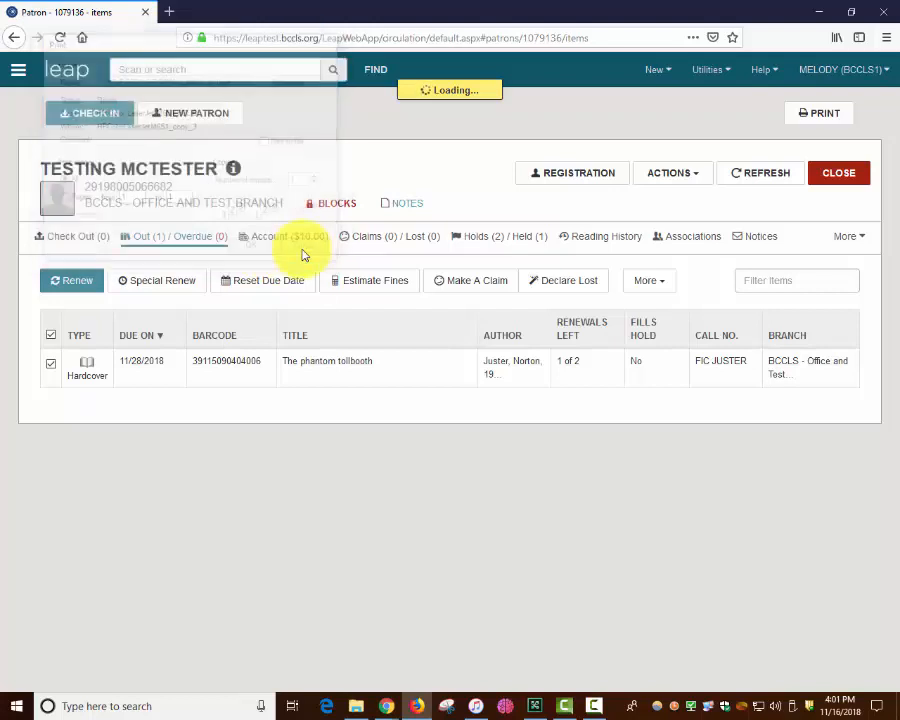
left_click(289, 236)
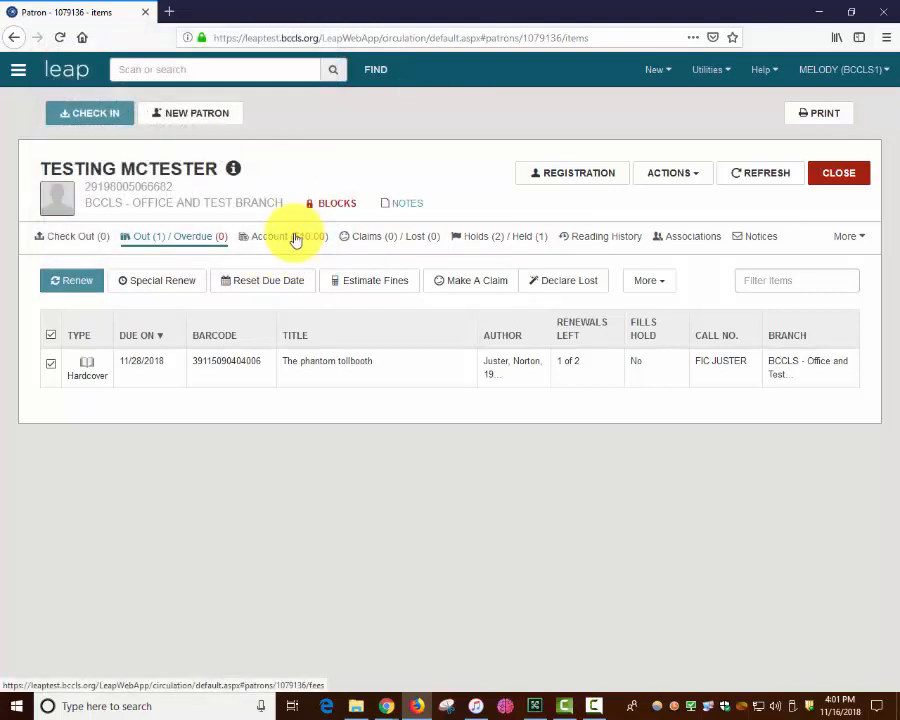
- Show the Account charges with the $10.00 Relic charge, then cancel printing the list
left_click(282, 236)
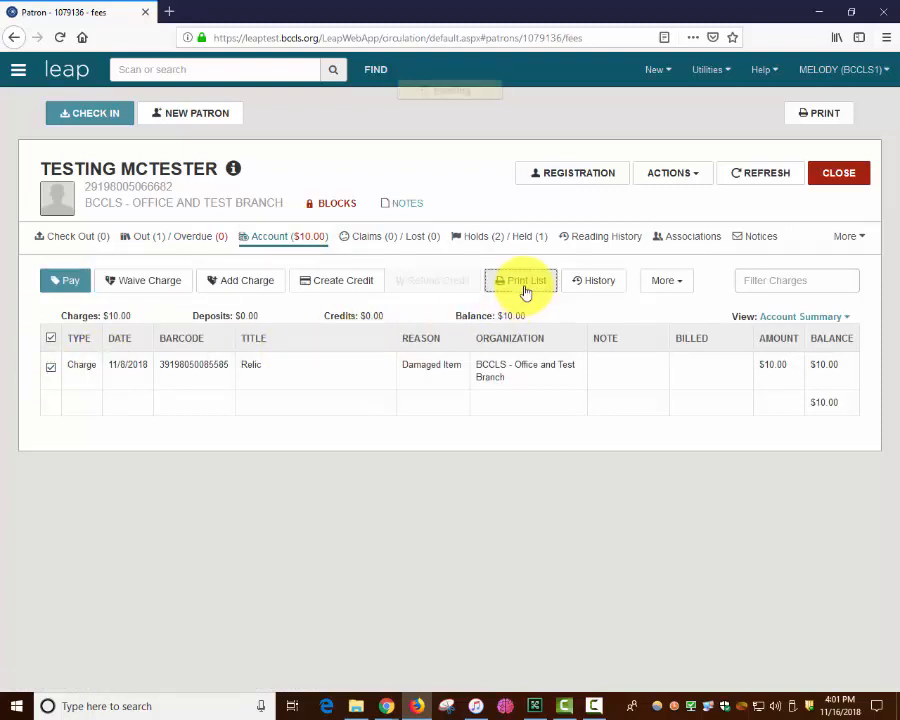
left_click(521, 280)
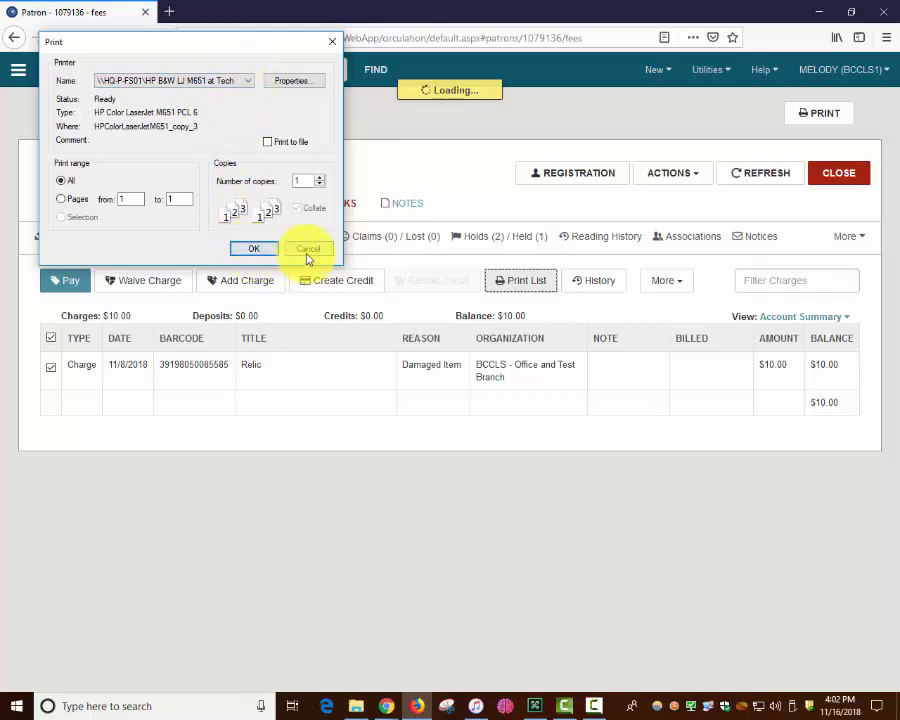
left_click(308, 248)
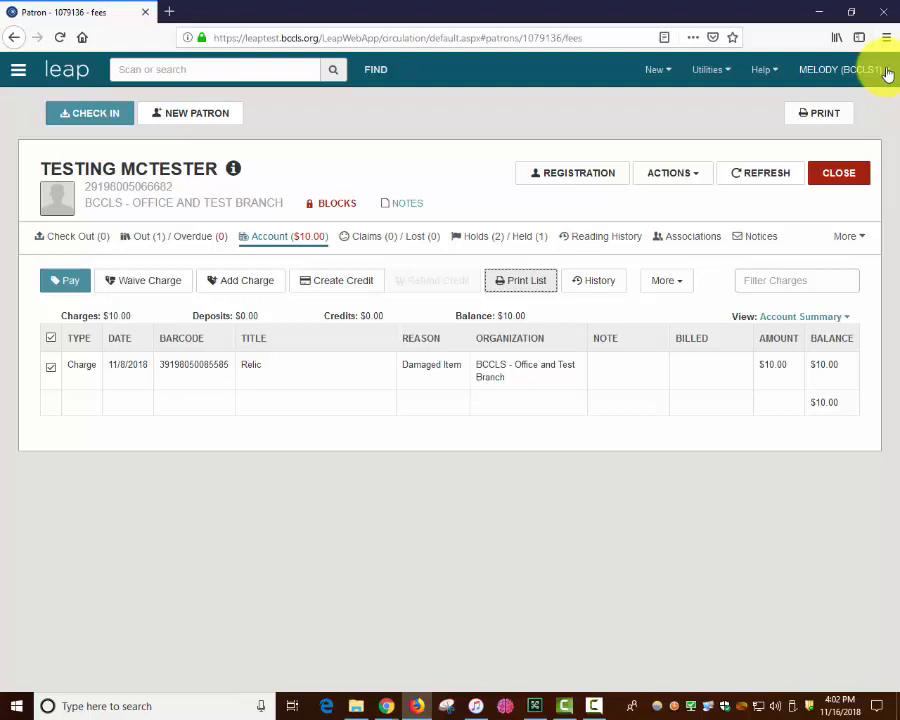
- Open Settings from the user name menu to view Print Options for slips
left_click(840, 69)
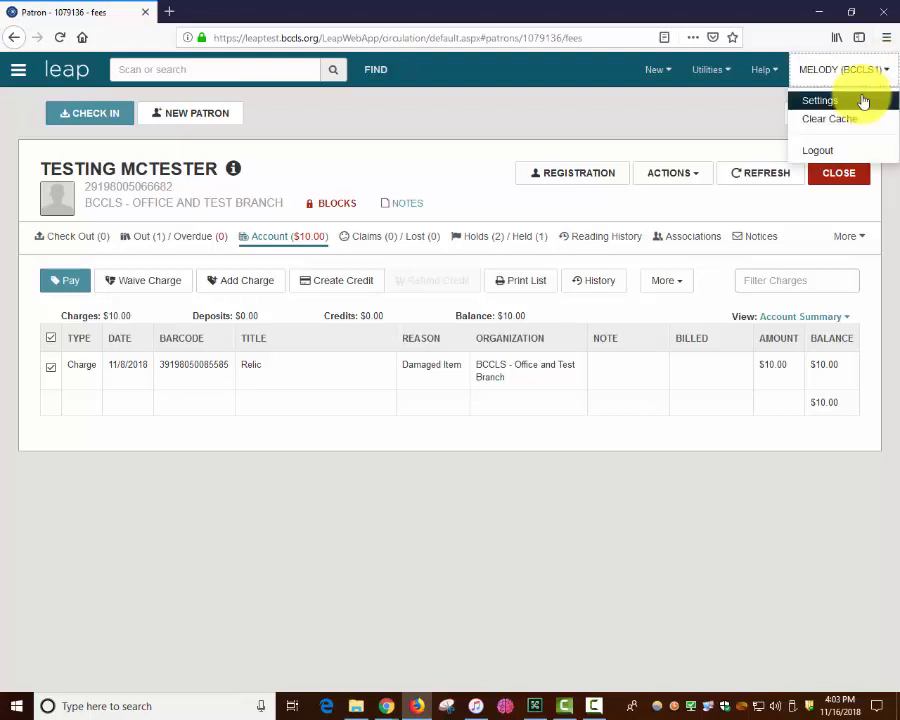
left_click(819, 100)
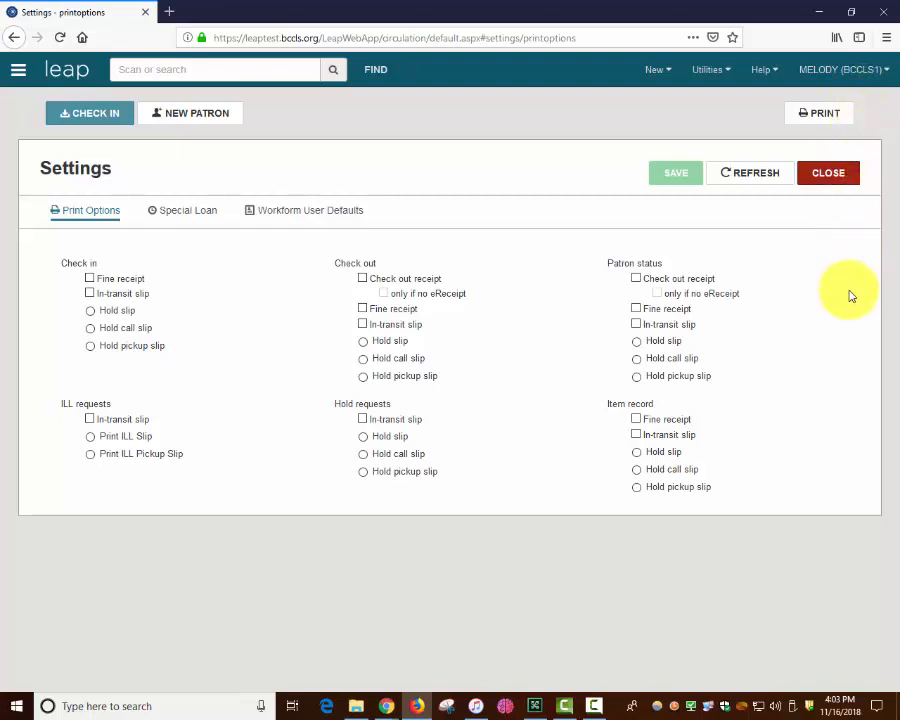
mouse_move(493, 352)
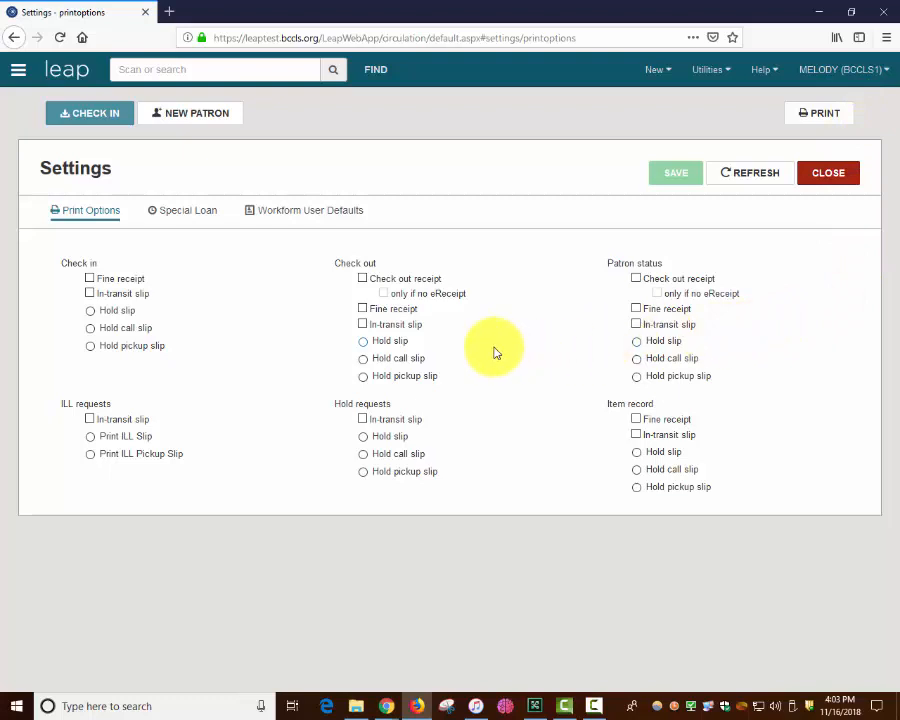